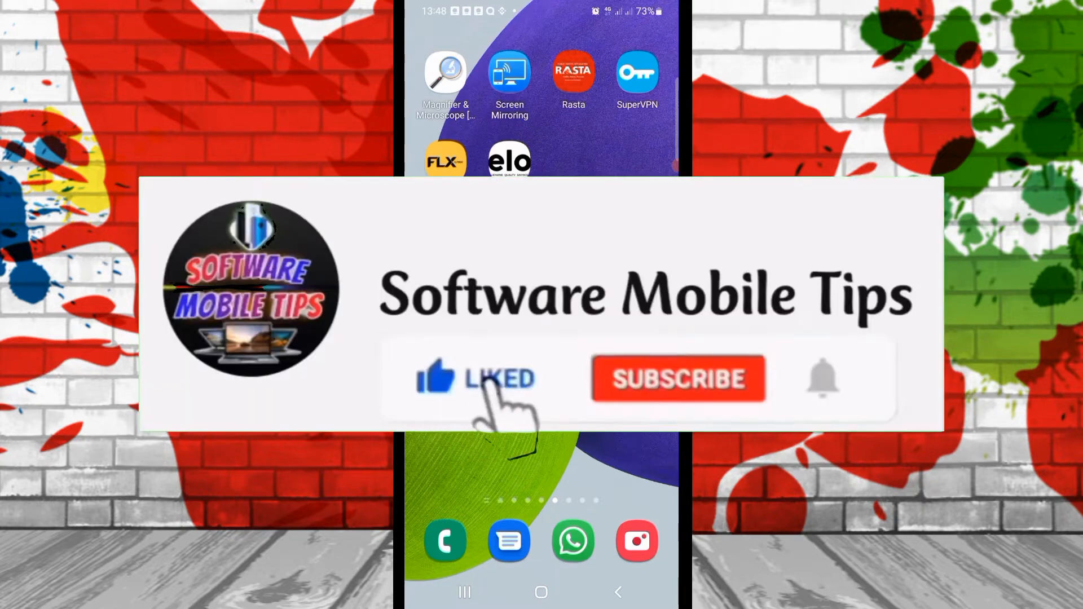
Launch the Settings app from the home screen to reach the main Settings list
click(677, 379)
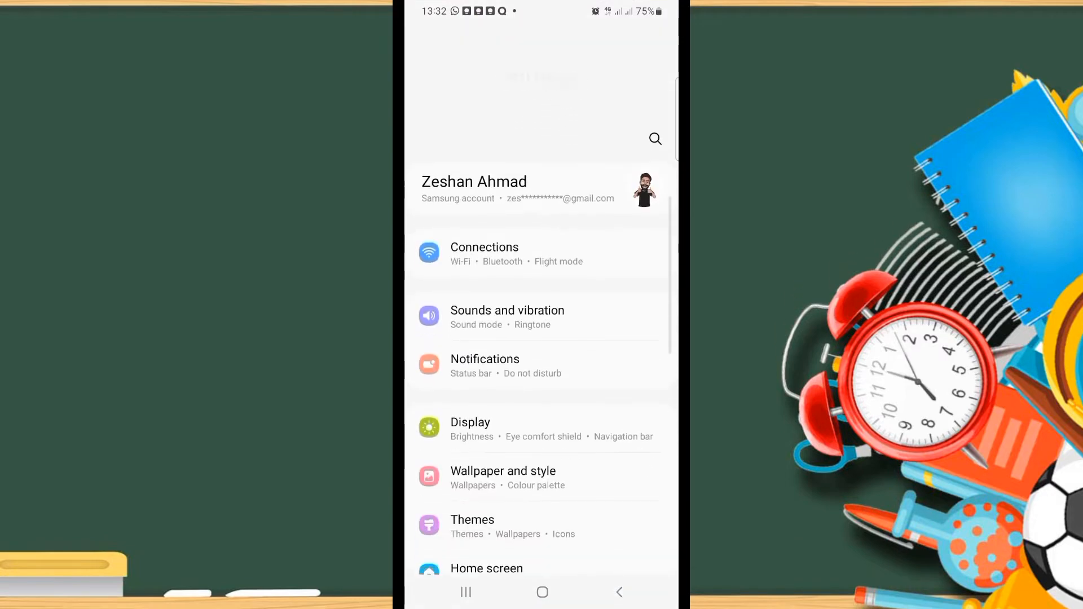
Go into About phone and then Software information showing One UI 4.1 and Android 12
scroll(down, 3)
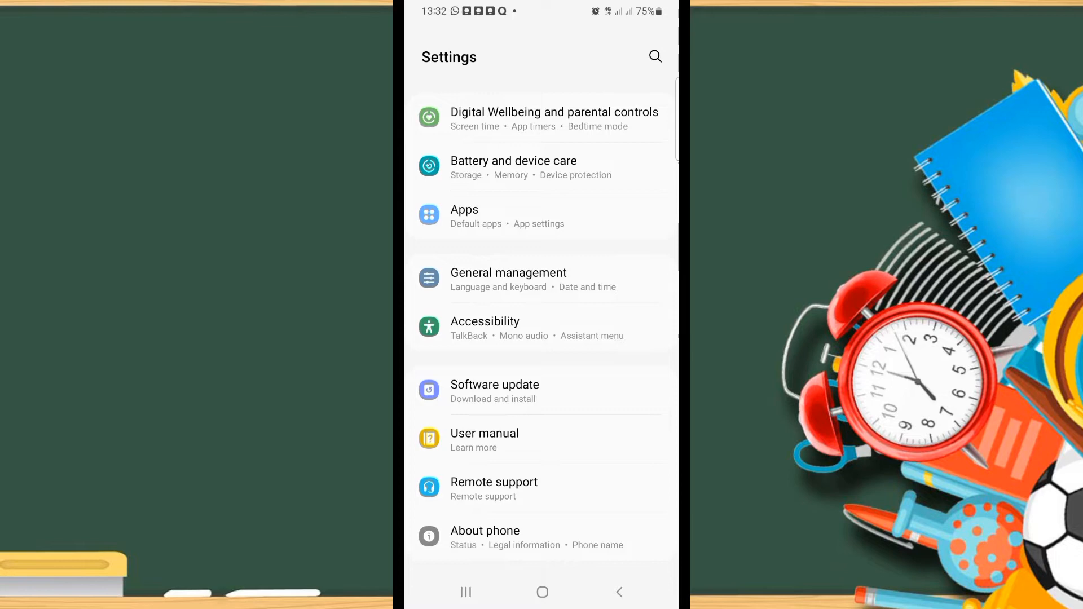
click(485, 531)
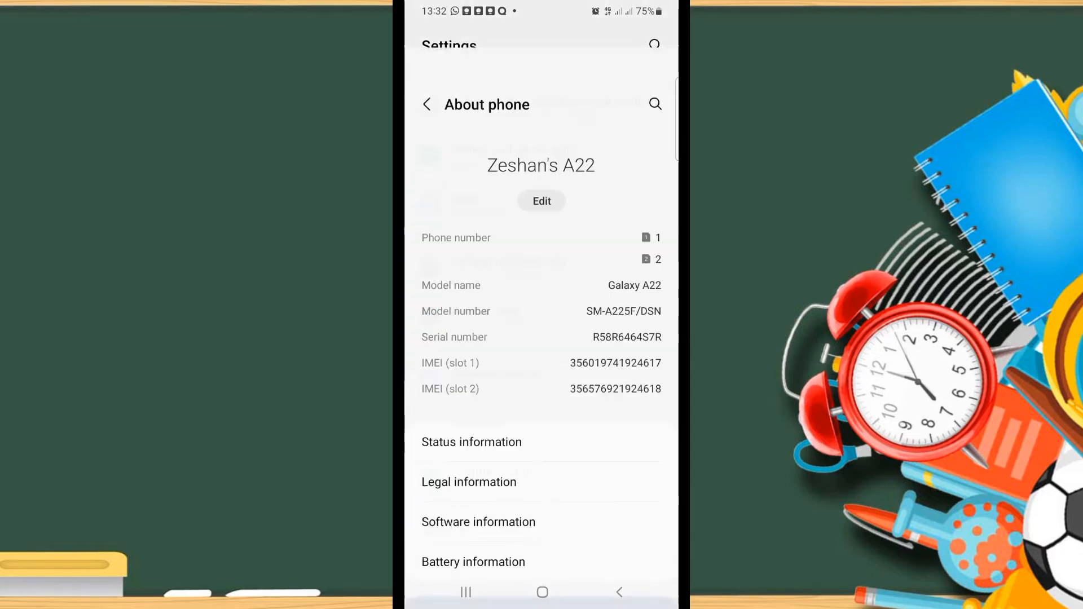
scroll(down, 3)
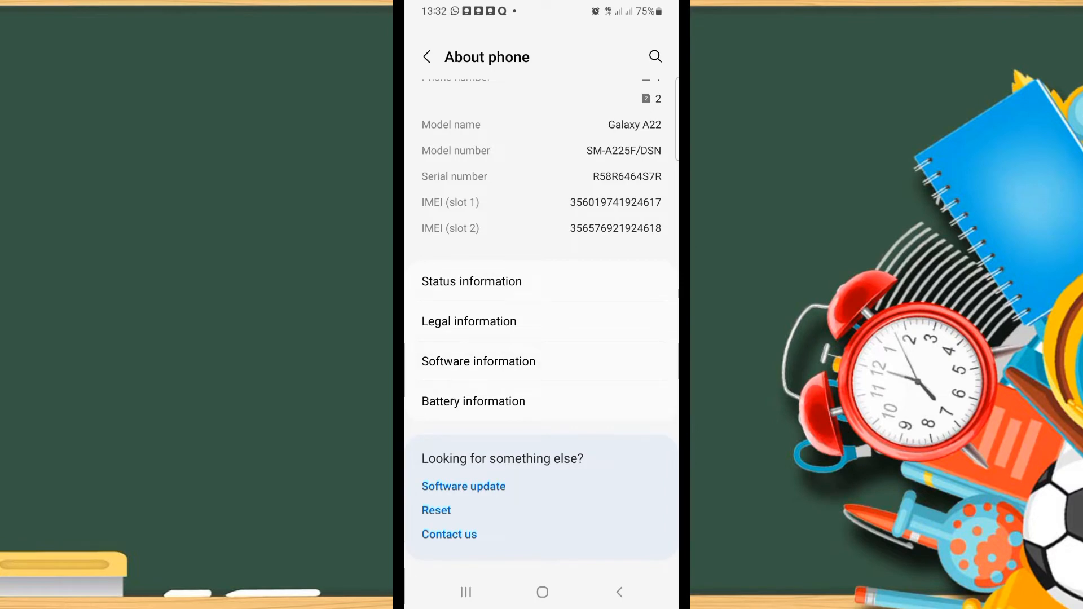
click(479, 362)
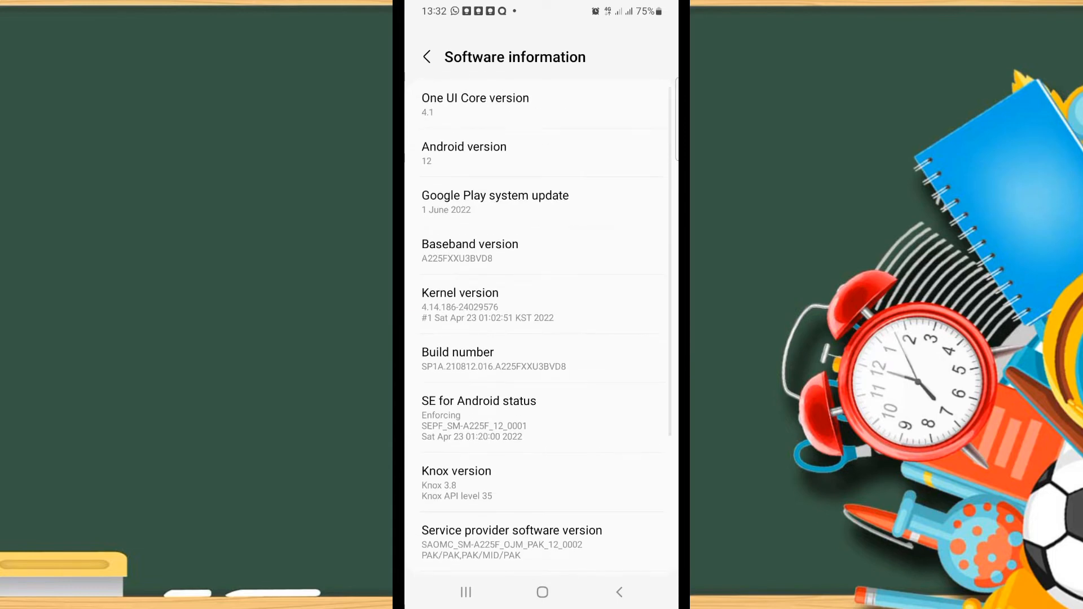
Tap Build number repeatedly so Developer options becomes available in Settings
click(426, 57)
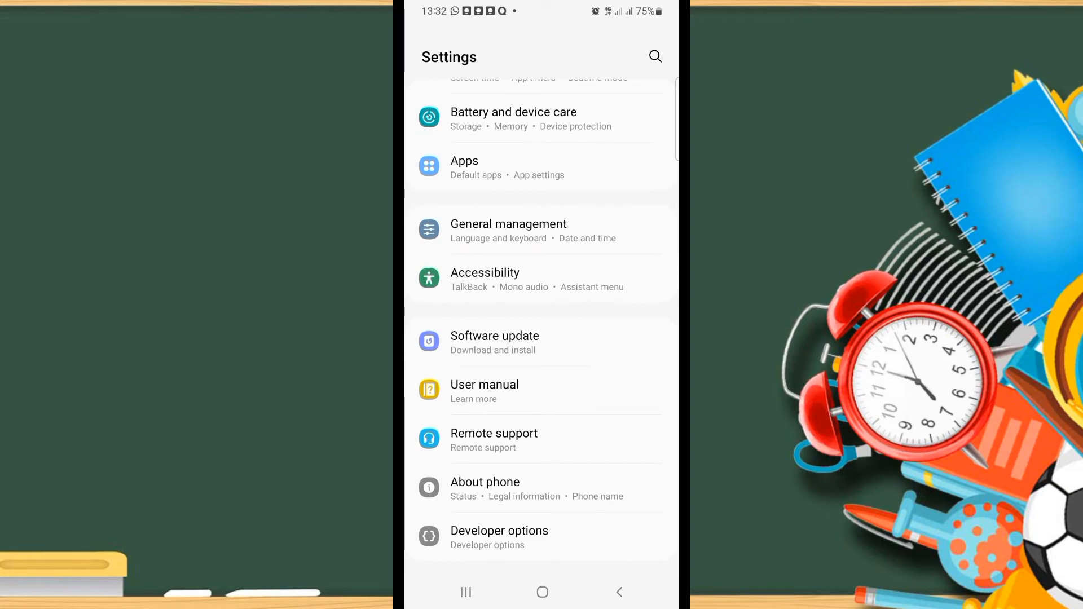
Enter the newly listed Developer options page, shown switched on
click(500, 531)
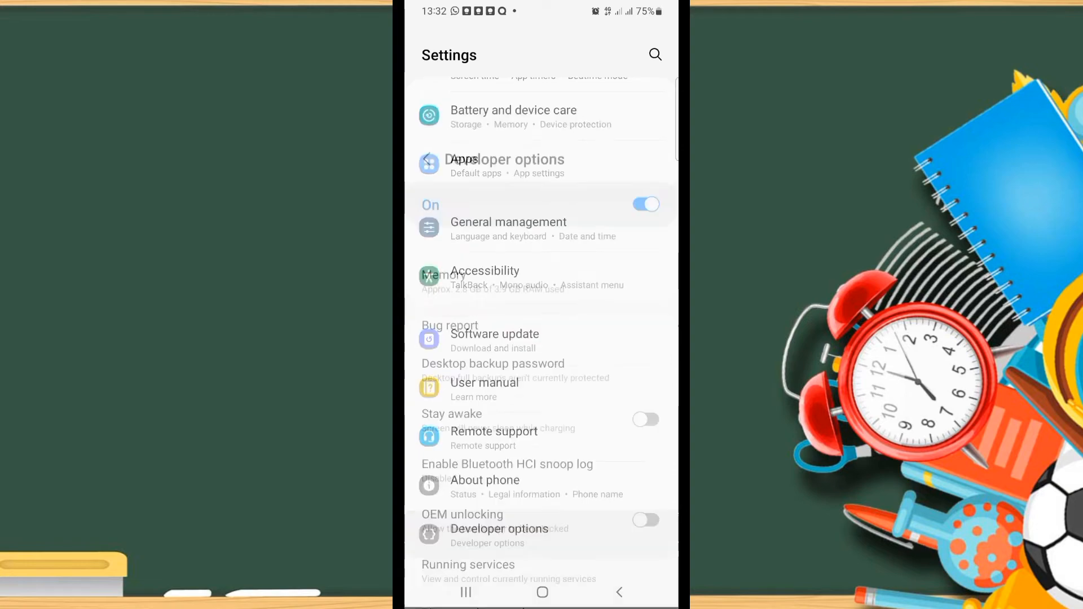
click(499, 528)
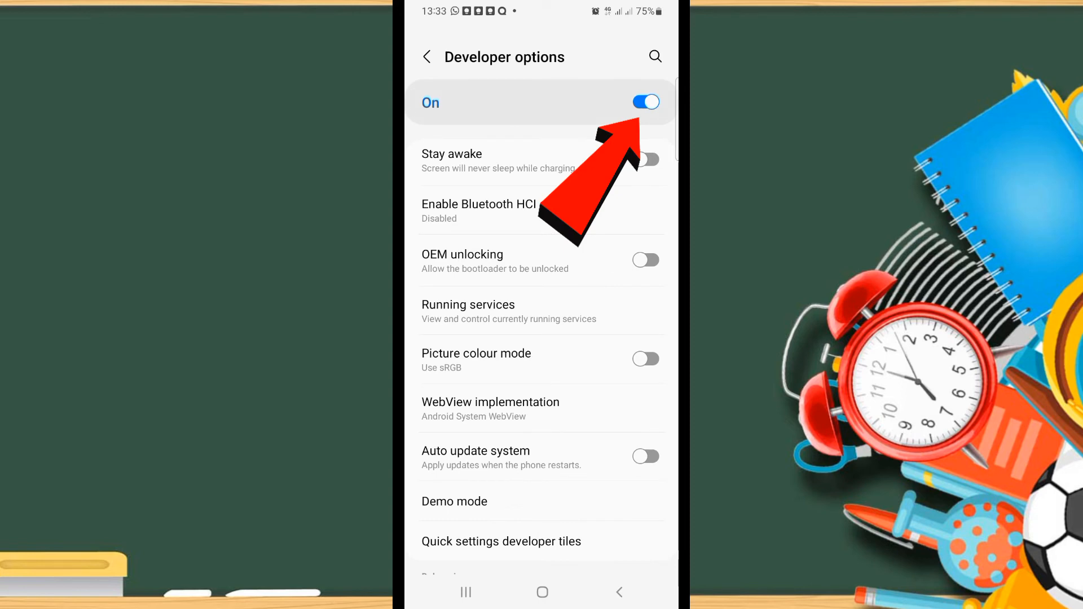
Switch Developer options off and return to Settings, where the entry is gone
click(645, 103)
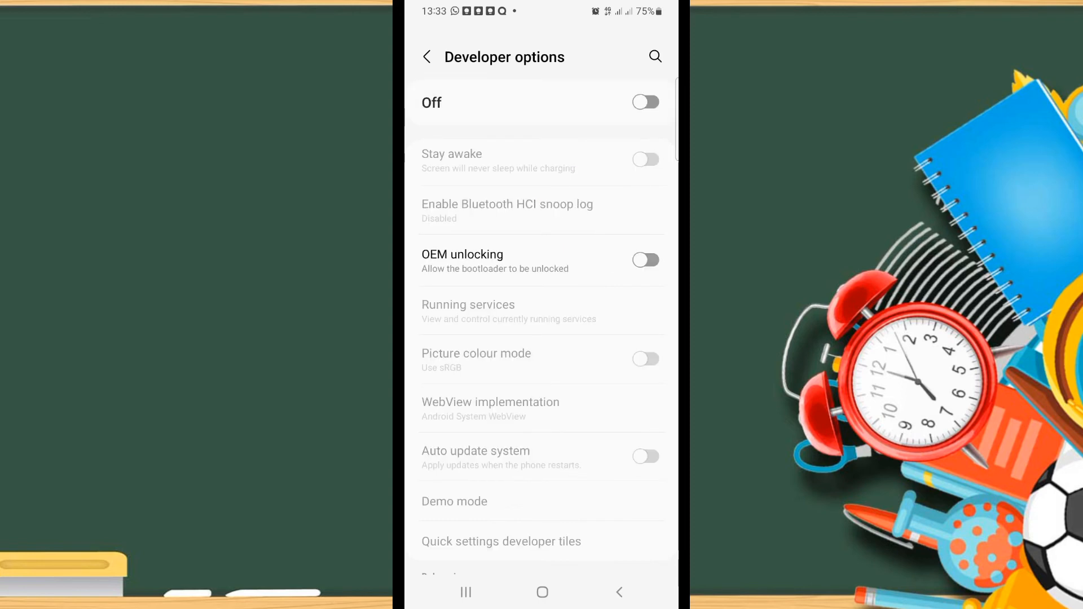
click(426, 56)
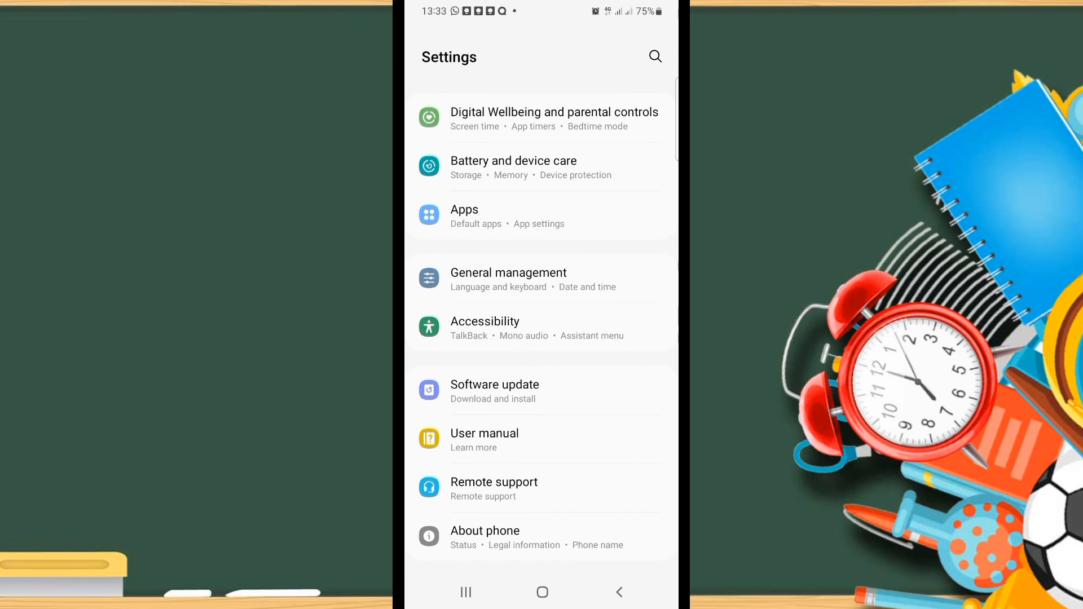